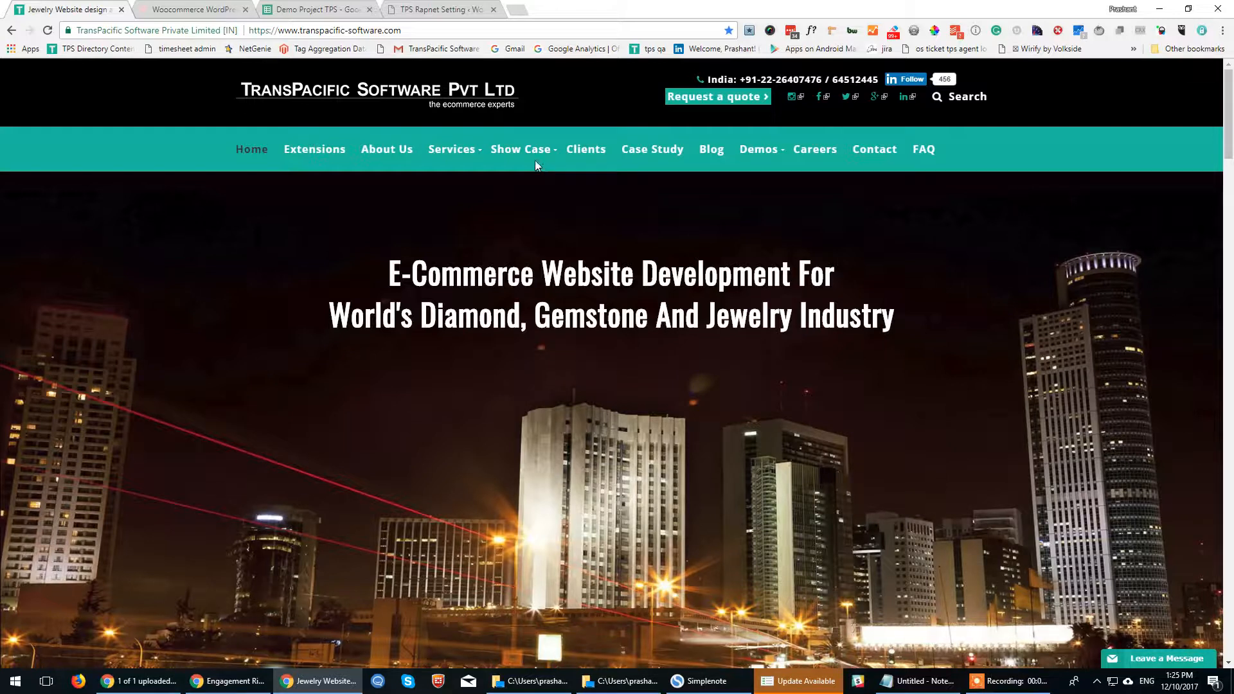
Switch to the 'Home Page - Woocommerce' tab showing the jewelry shop demo site
{"action": "left_click", "coordinate": [193, 9]}
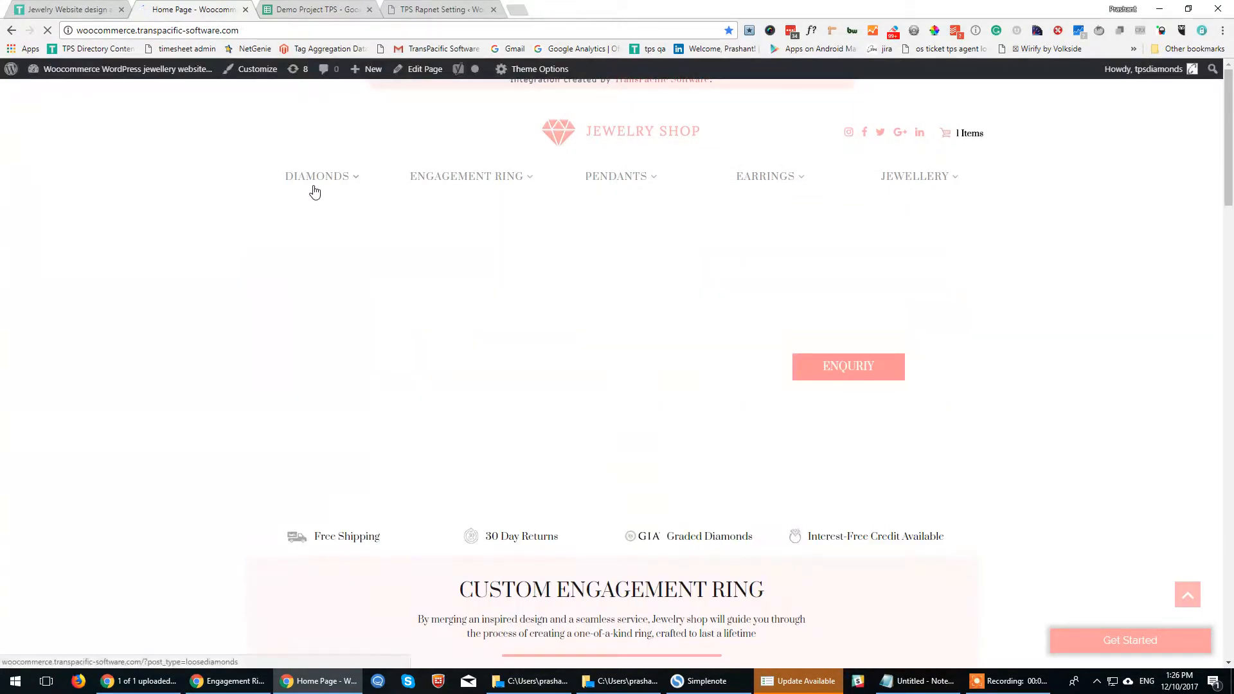
{"action": "mouse_move", "coordinate": [317, 177]}
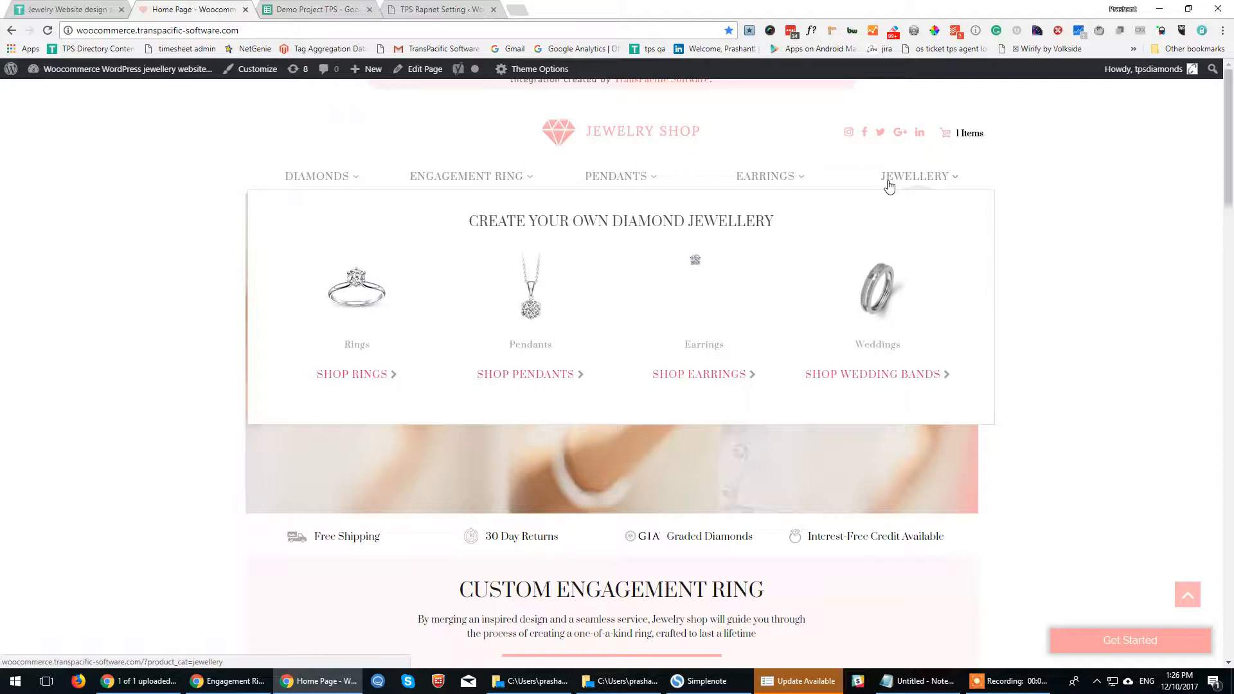
{"action": "mouse_move", "coordinate": [316, 176]}
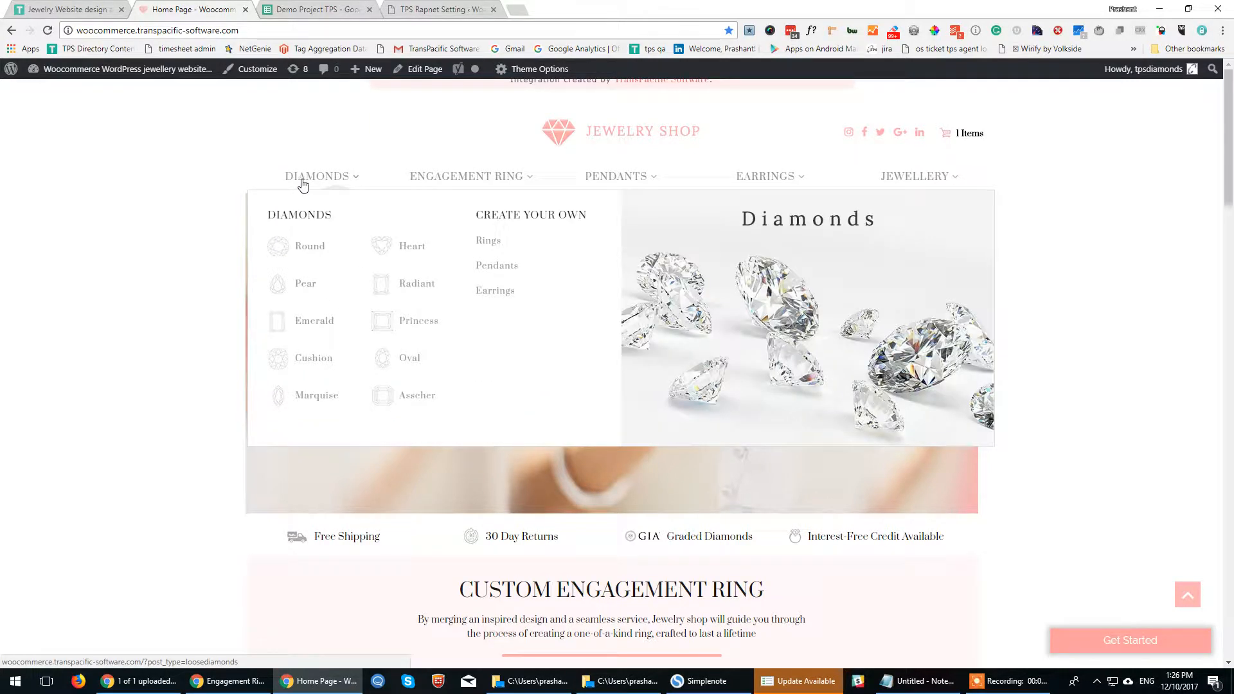
{"action": "mouse_move", "coordinate": [306, 266]}
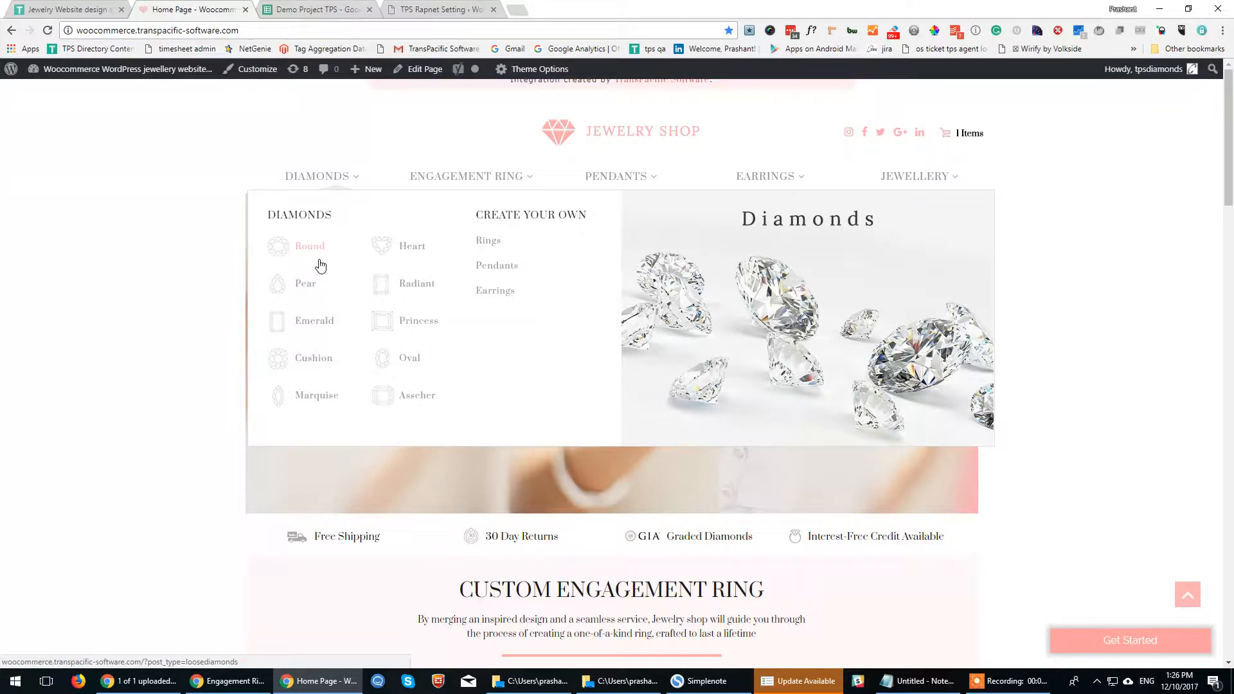
{"action": "mouse_move", "coordinate": [327, 271]}
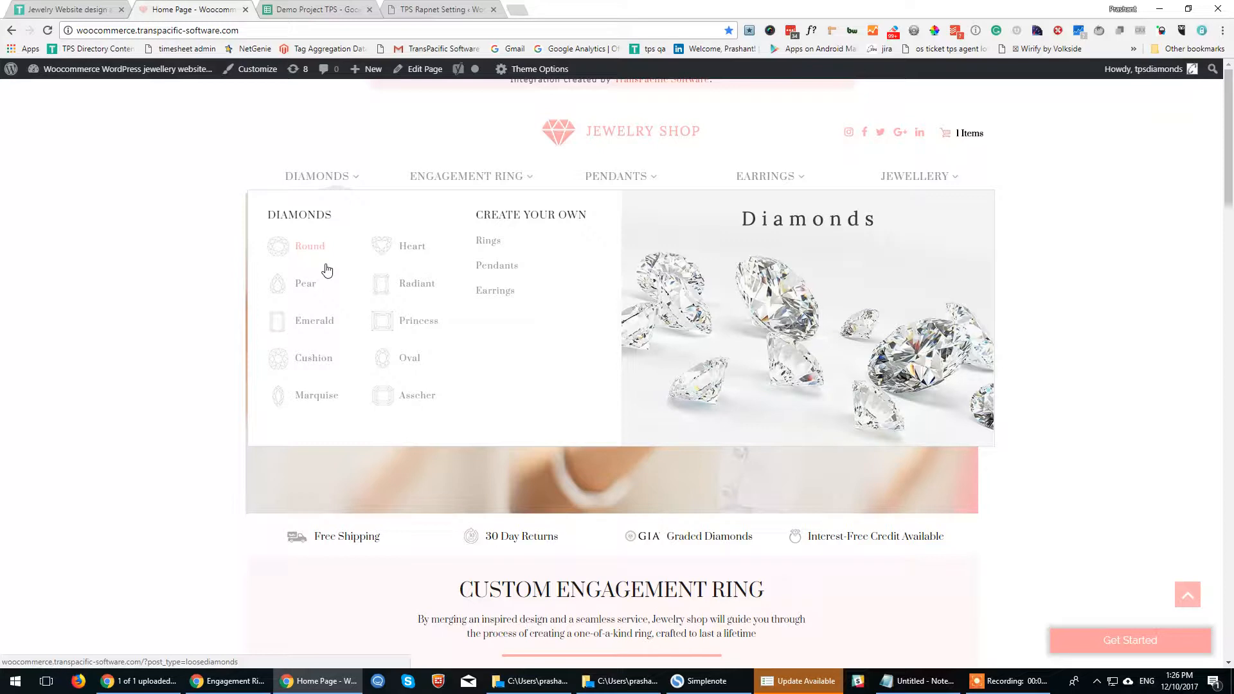
{"action": "mouse_move", "coordinate": [306, 283]}
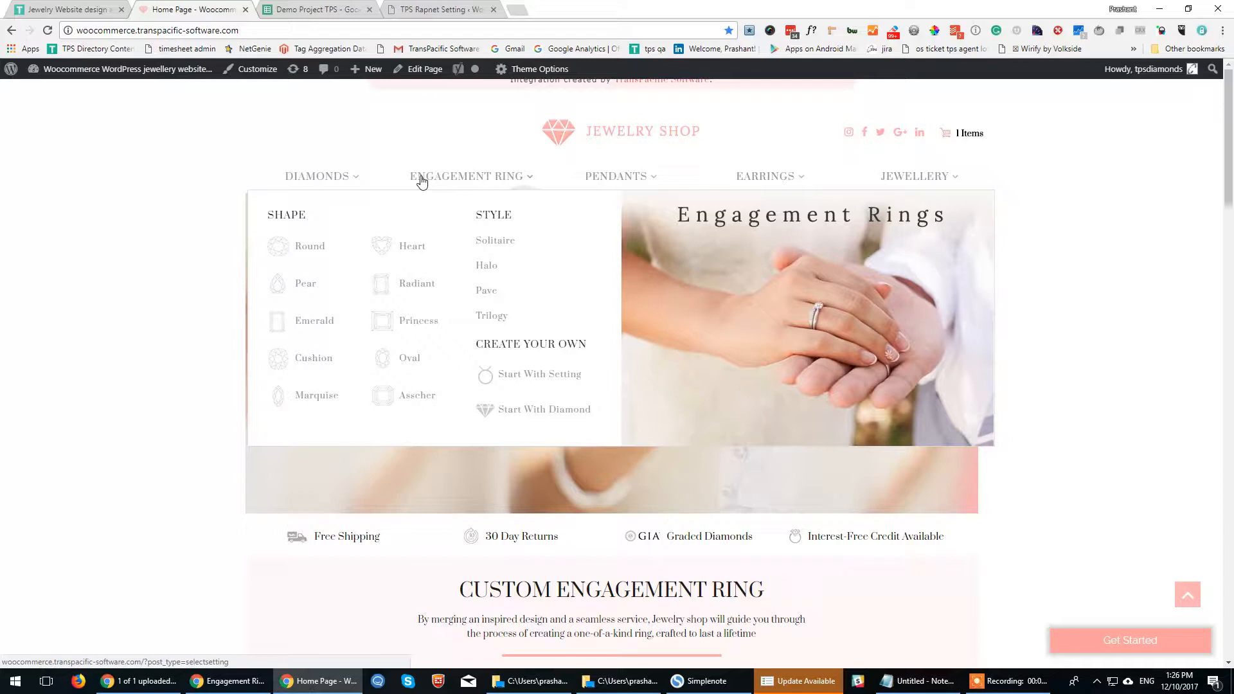
{"action": "mouse_move", "coordinate": [514, 391]}
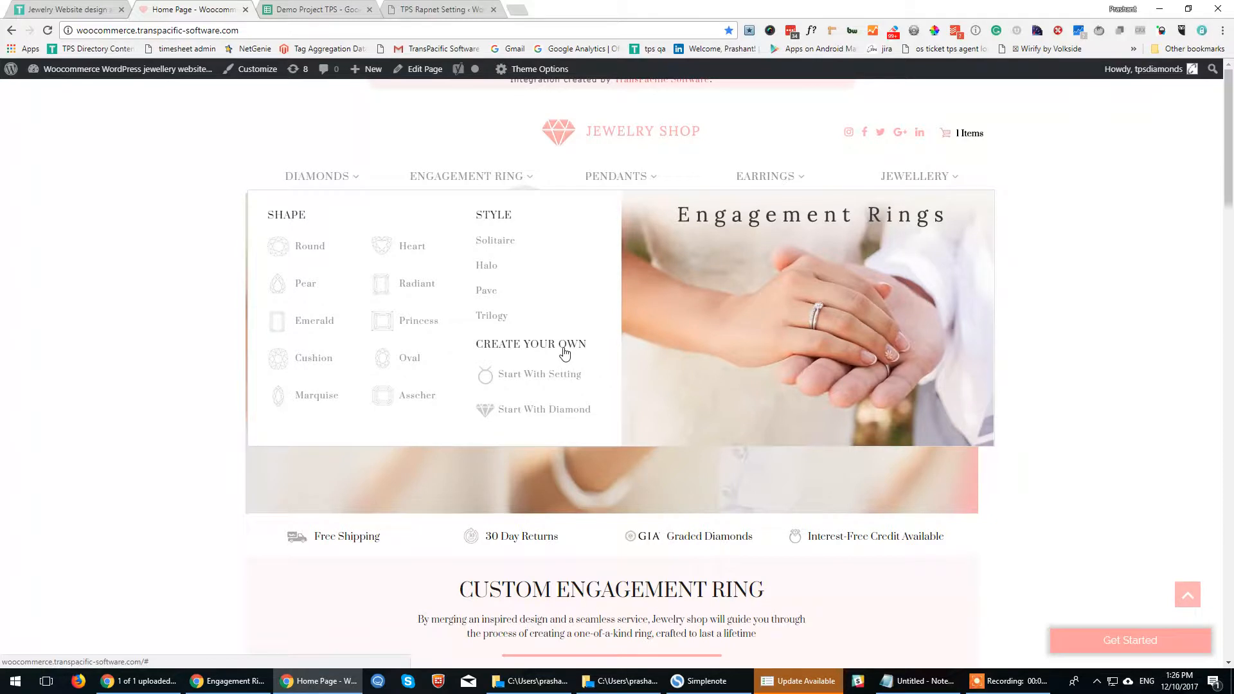
{"action": "mouse_move", "coordinate": [560, 353]}
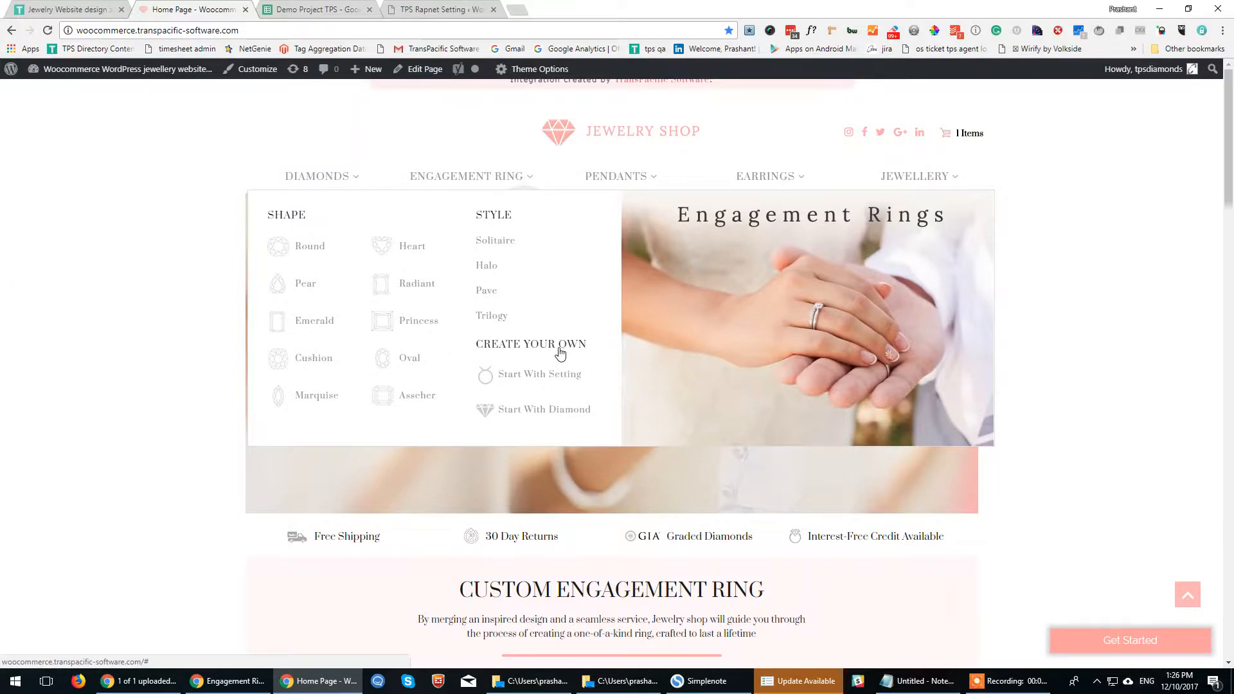
{"action": "mouse_move", "coordinate": [416, 283]}
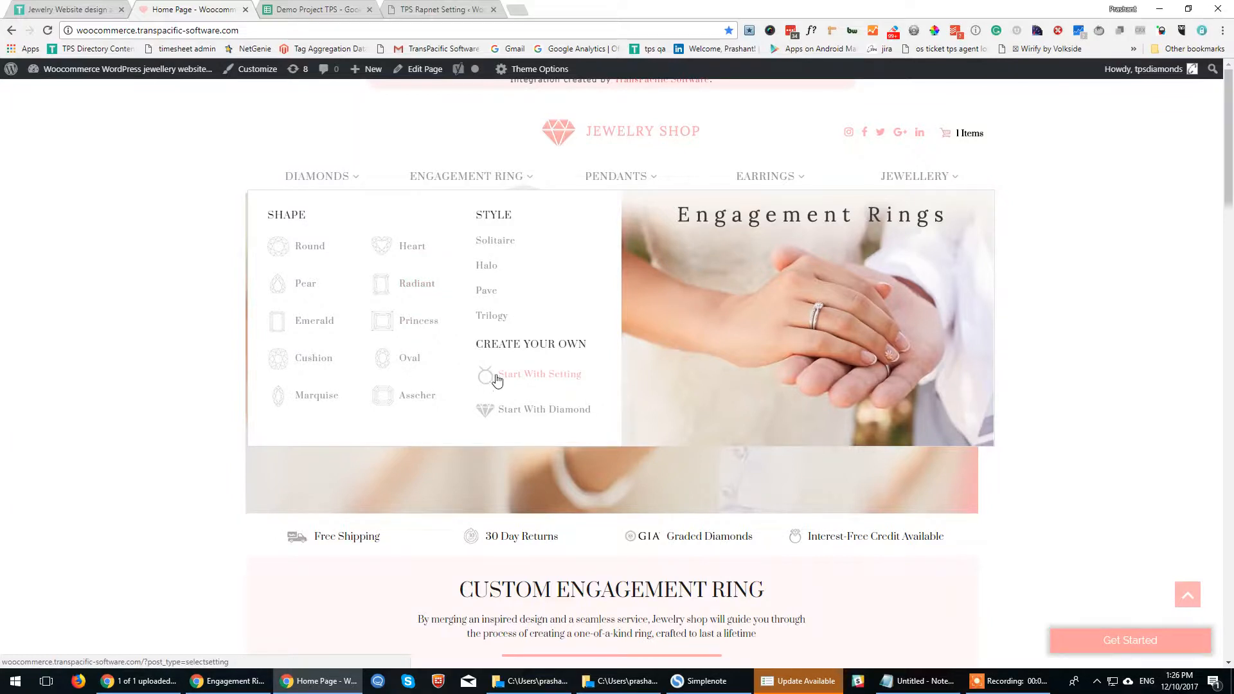
{"action": "mouse_move", "coordinate": [489, 377]}
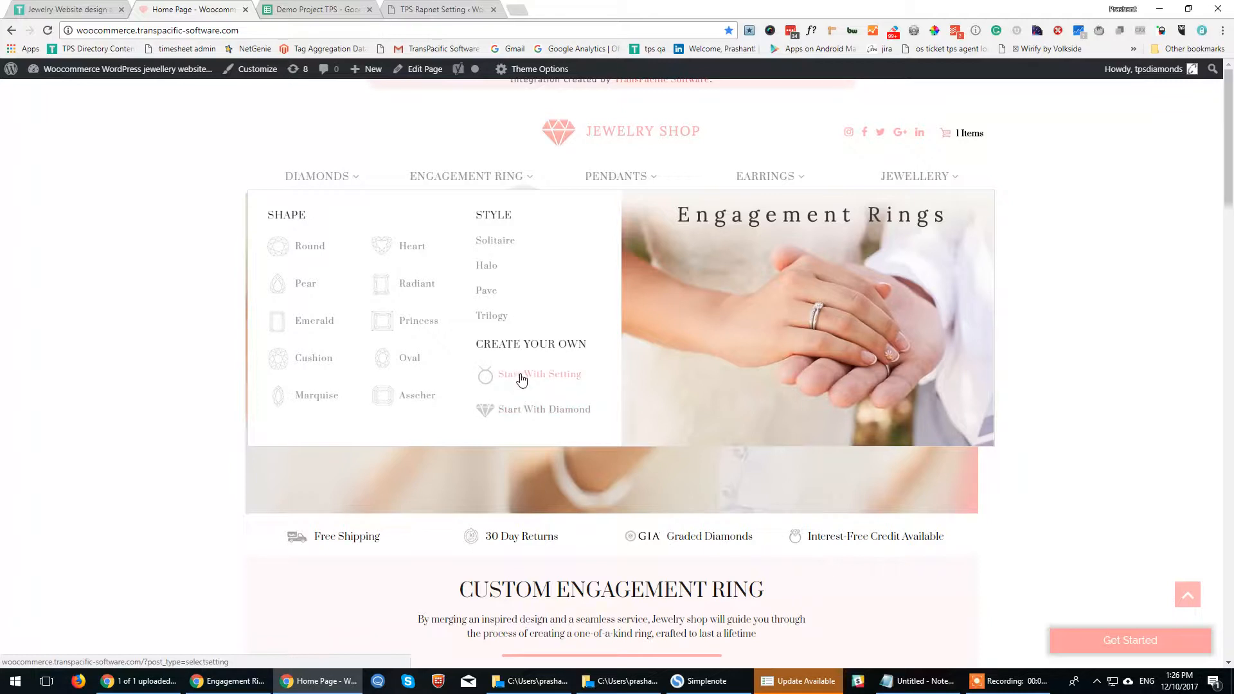
Start the ring builder with Start With Setting and view the Choose a Setting filters
{"action": "left_click", "coordinate": [539, 373]}
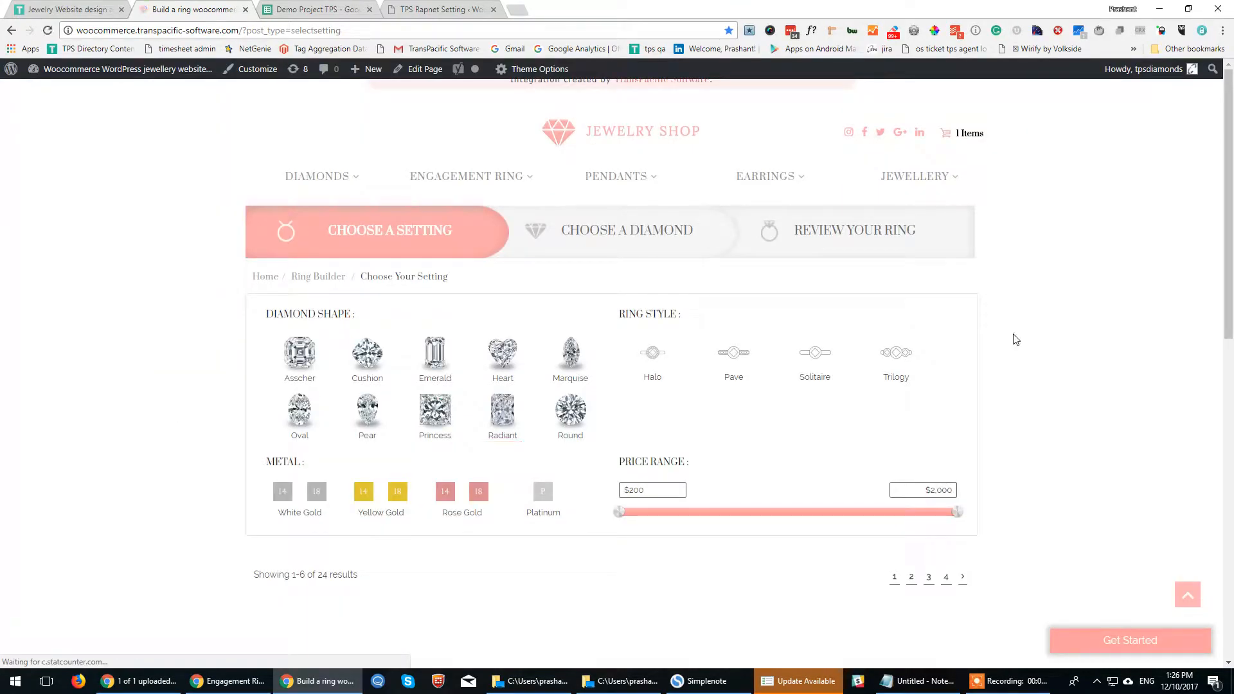
{"action": "scroll", "scroll_direction": "down", "scroll_amount": 3}
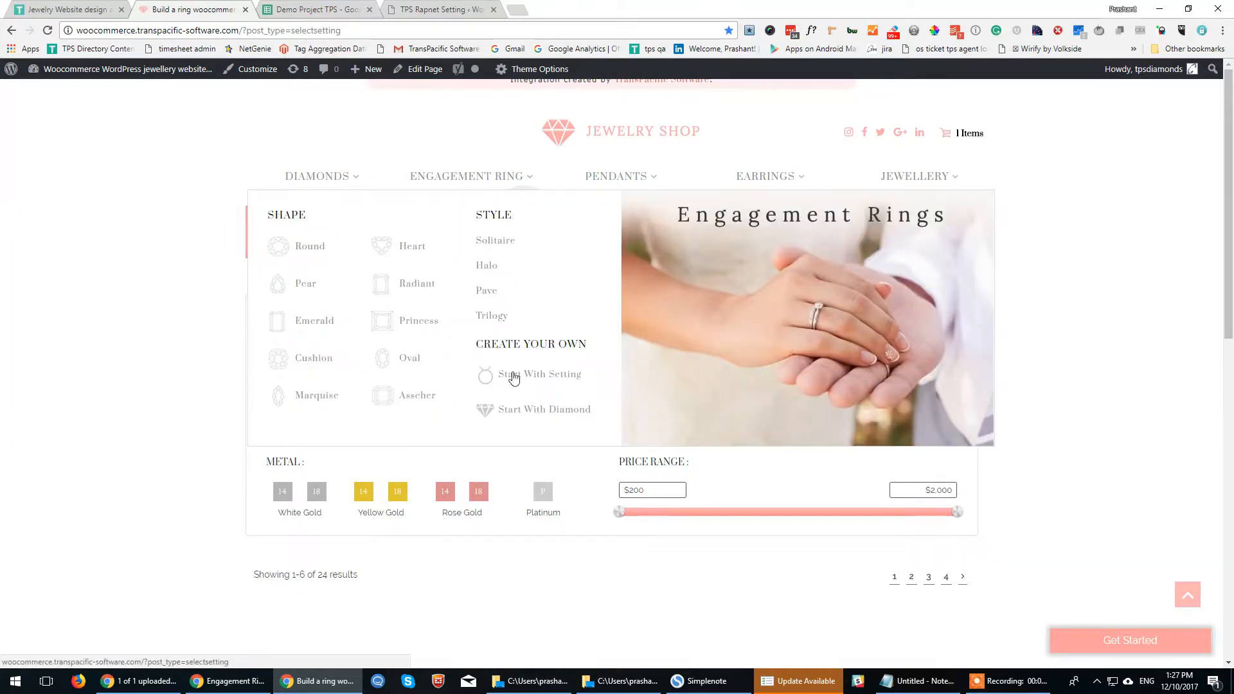
Start the ring builder with Start With Diamond to reach the Choose a Diamond filters
{"action": "left_click", "coordinate": [538, 374]}
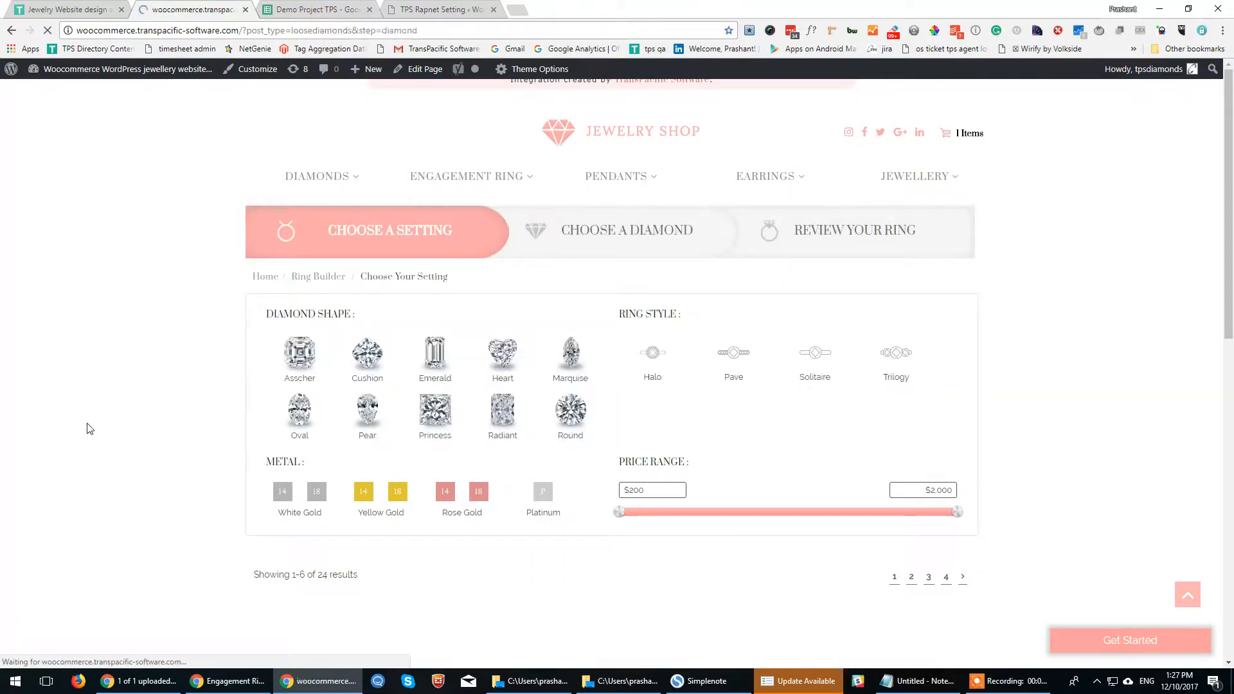
{"action": "left_click", "coordinate": [626, 230]}
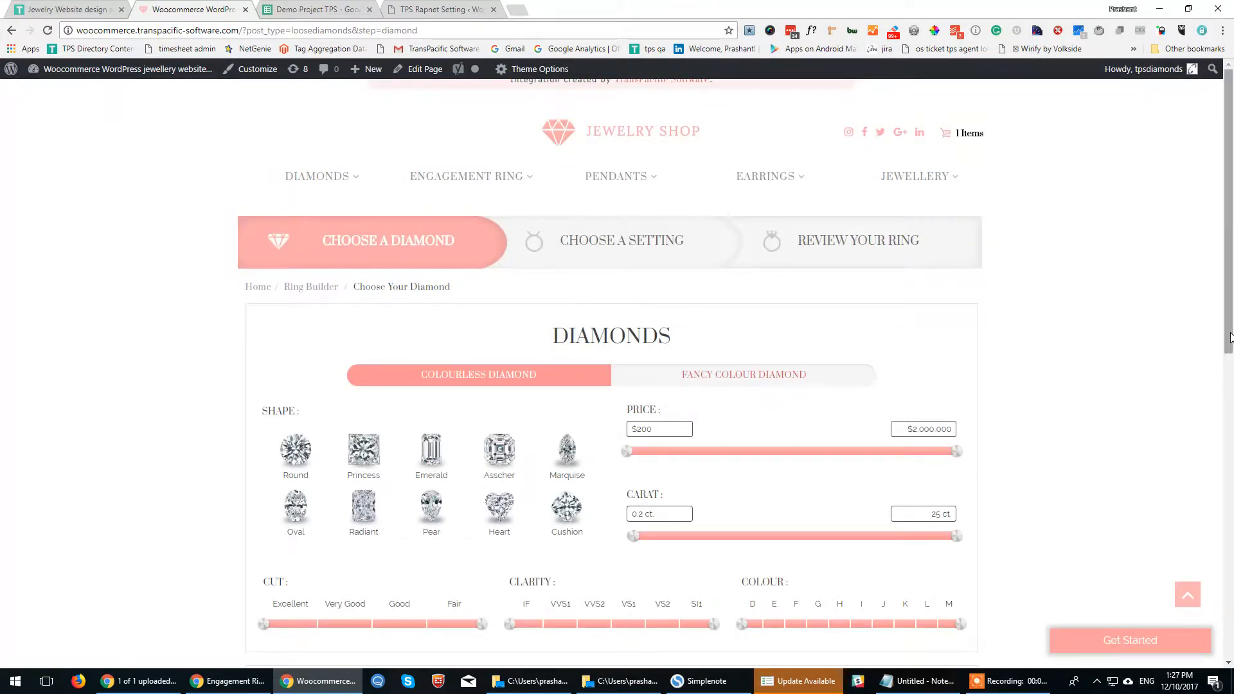
{"action": "mouse_move", "coordinate": [499, 449]}
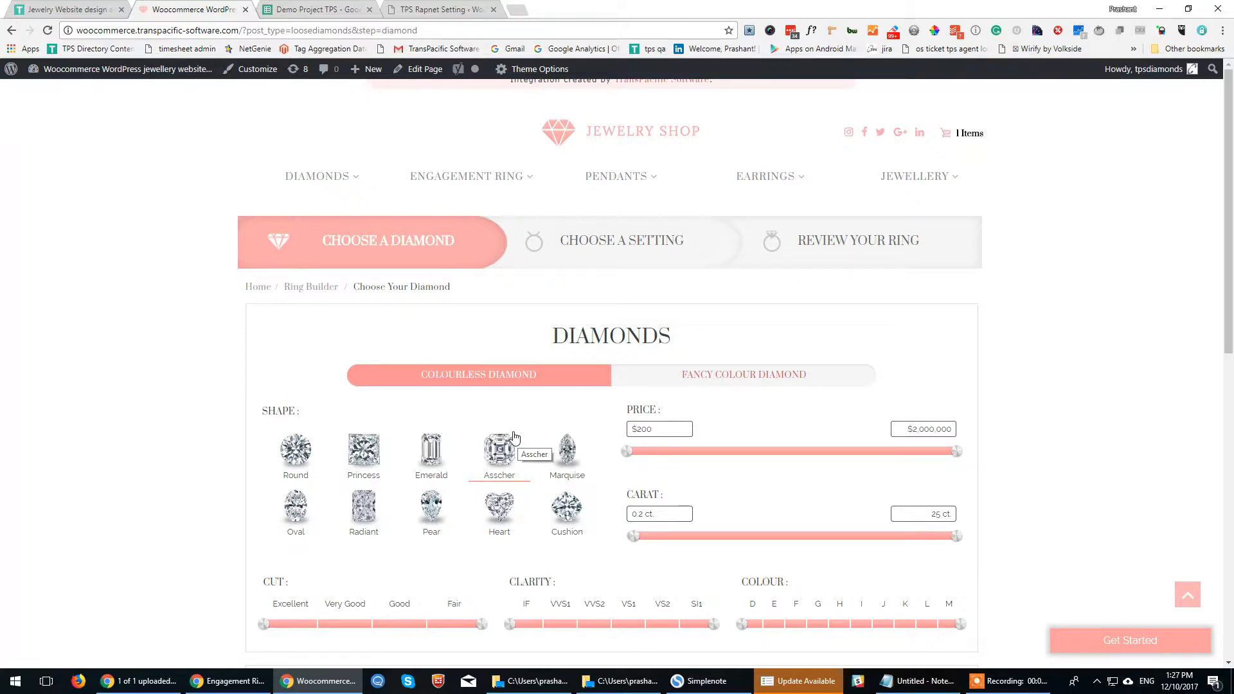
{"action": "mouse_move", "coordinate": [619, 176]}
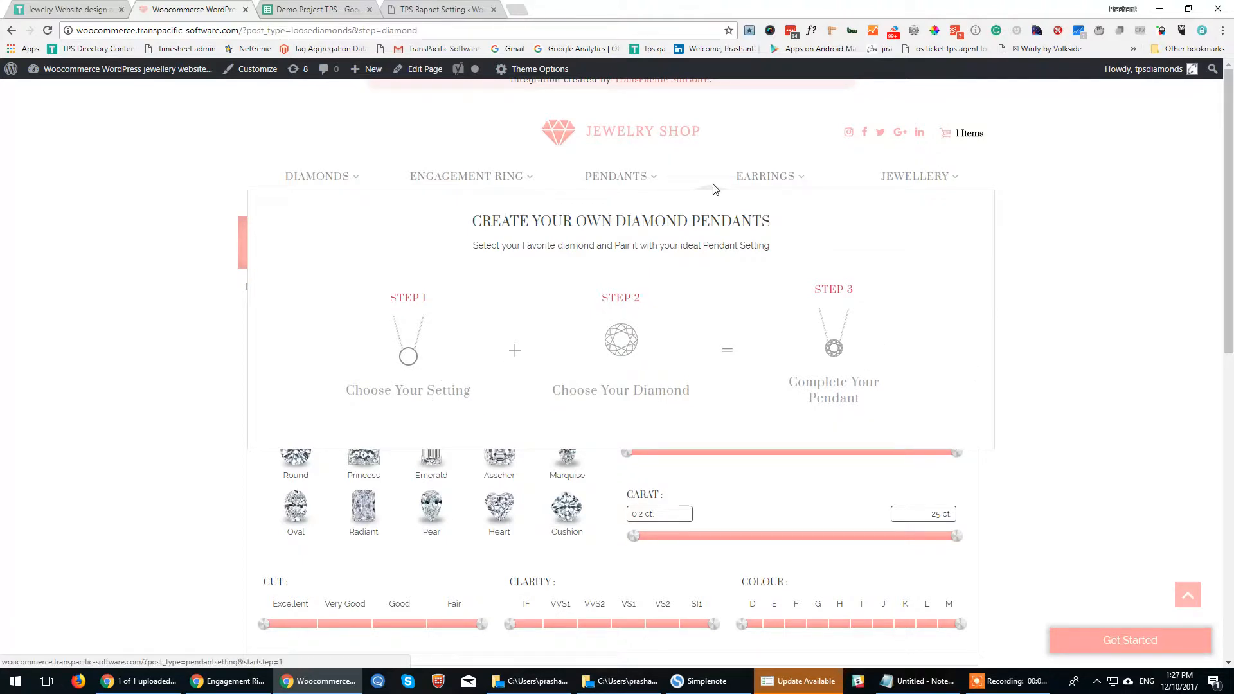
{"action": "left_click", "coordinate": [765, 176]}
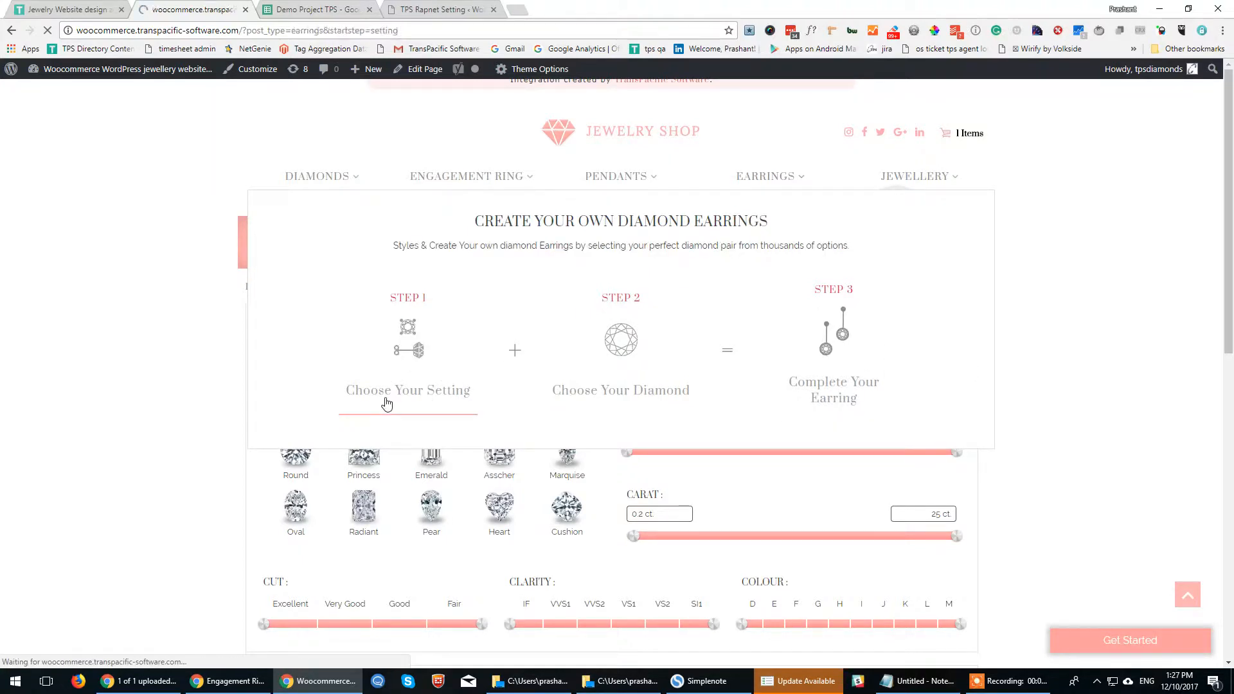
{"action": "mouse_move", "coordinate": [394, 361]}
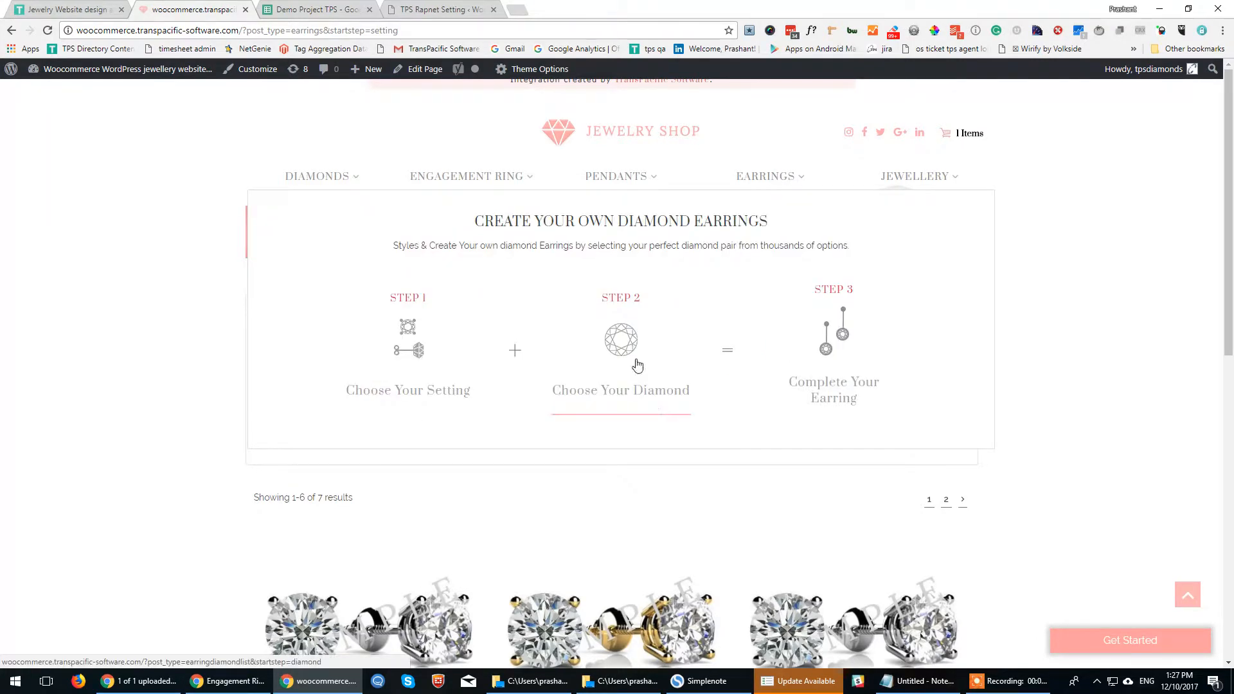
{"action": "mouse_move", "coordinate": [825, 349]}
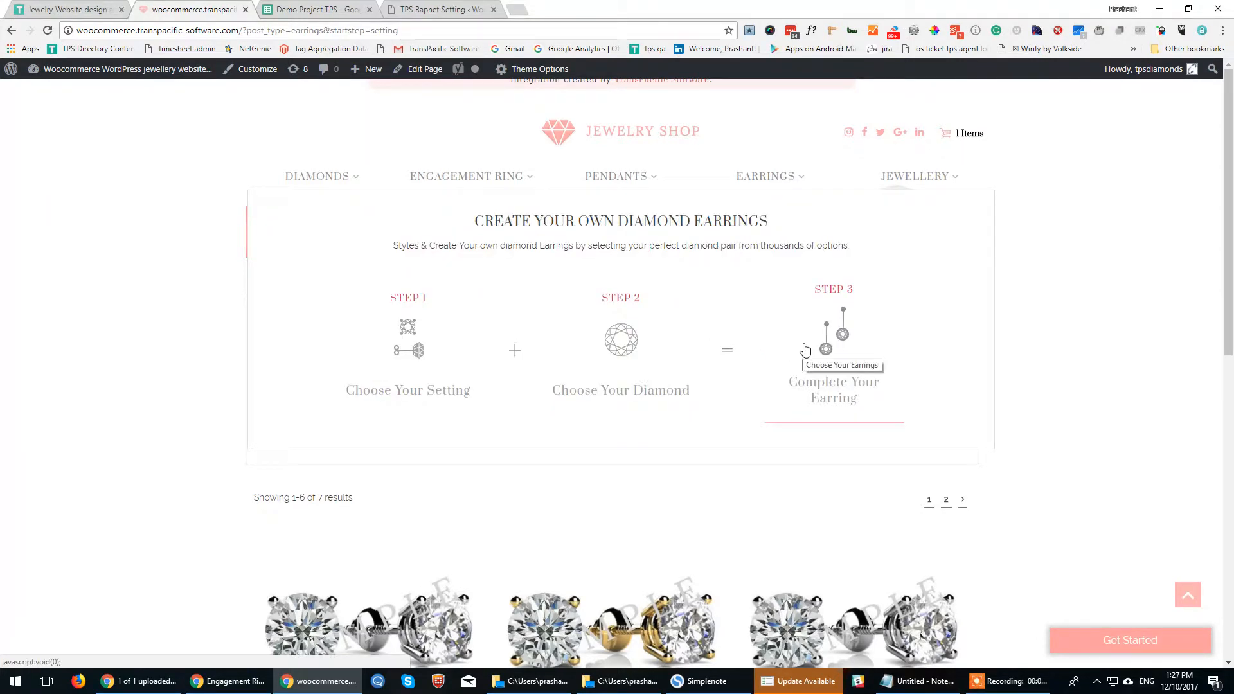
{"action": "mouse_move", "coordinate": [894, 189]}
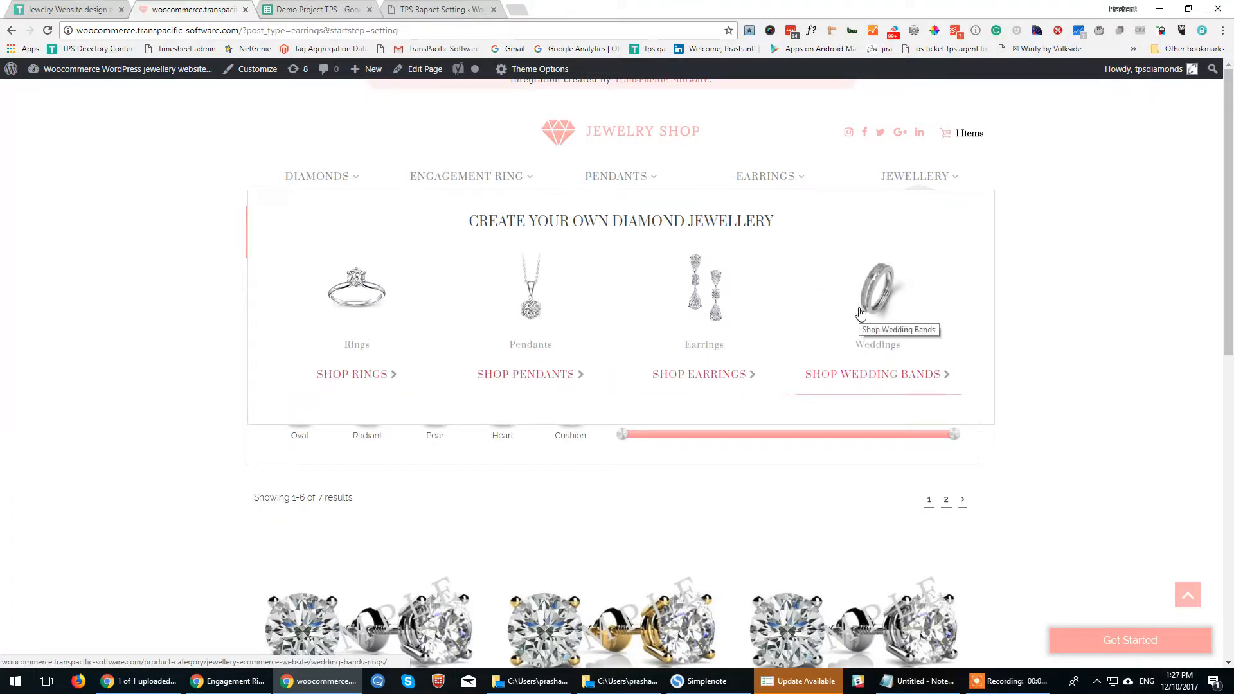
{"action": "mouse_move", "coordinate": [393, 346]}
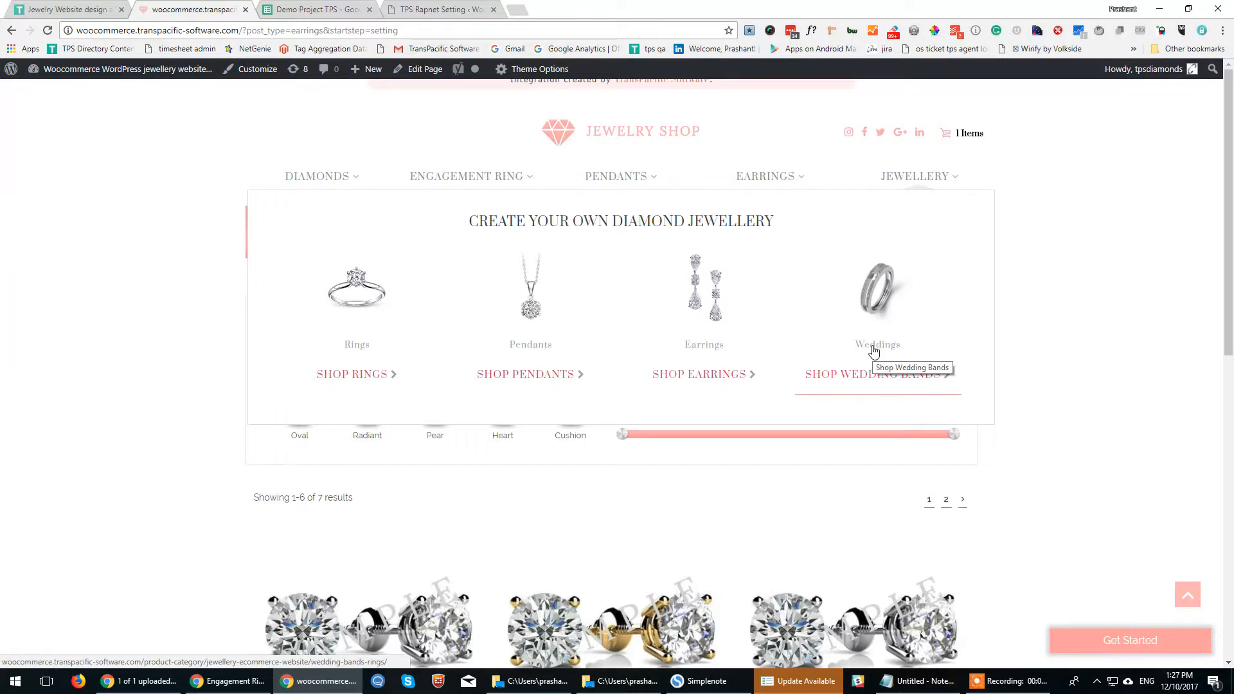
{"action": "scroll", "scroll_direction": "down", "scroll_amount": 3}
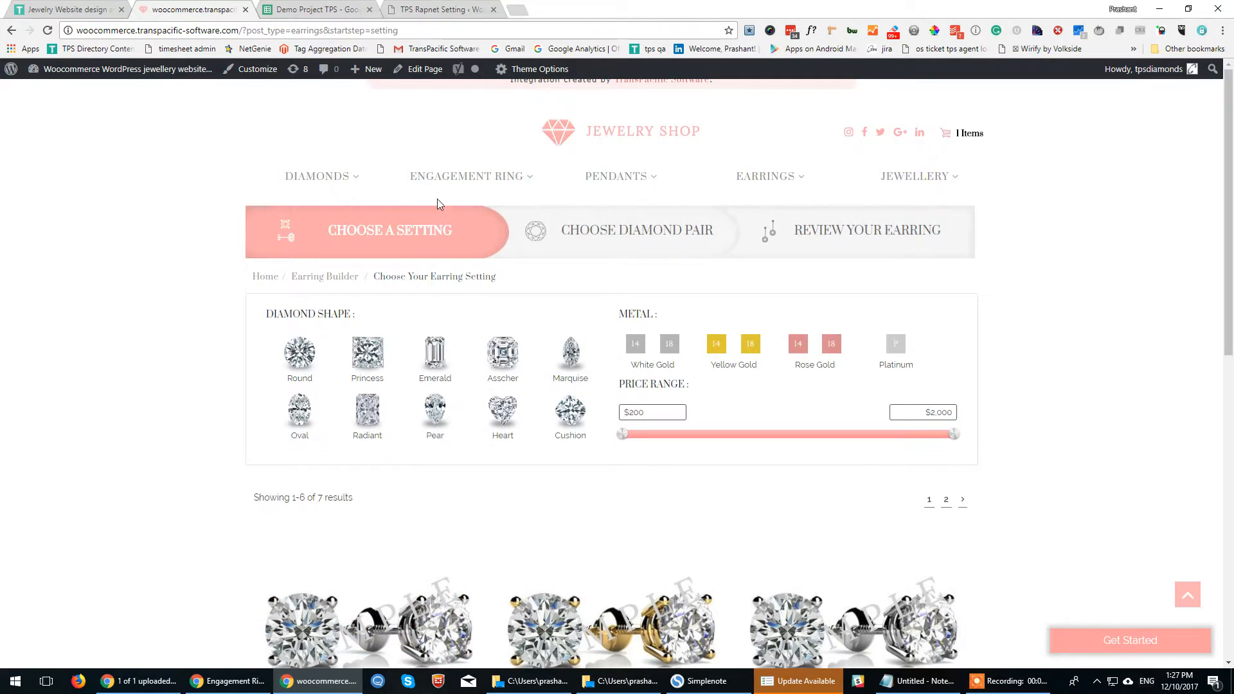
{"action": "mouse_move", "coordinate": [465, 176]}
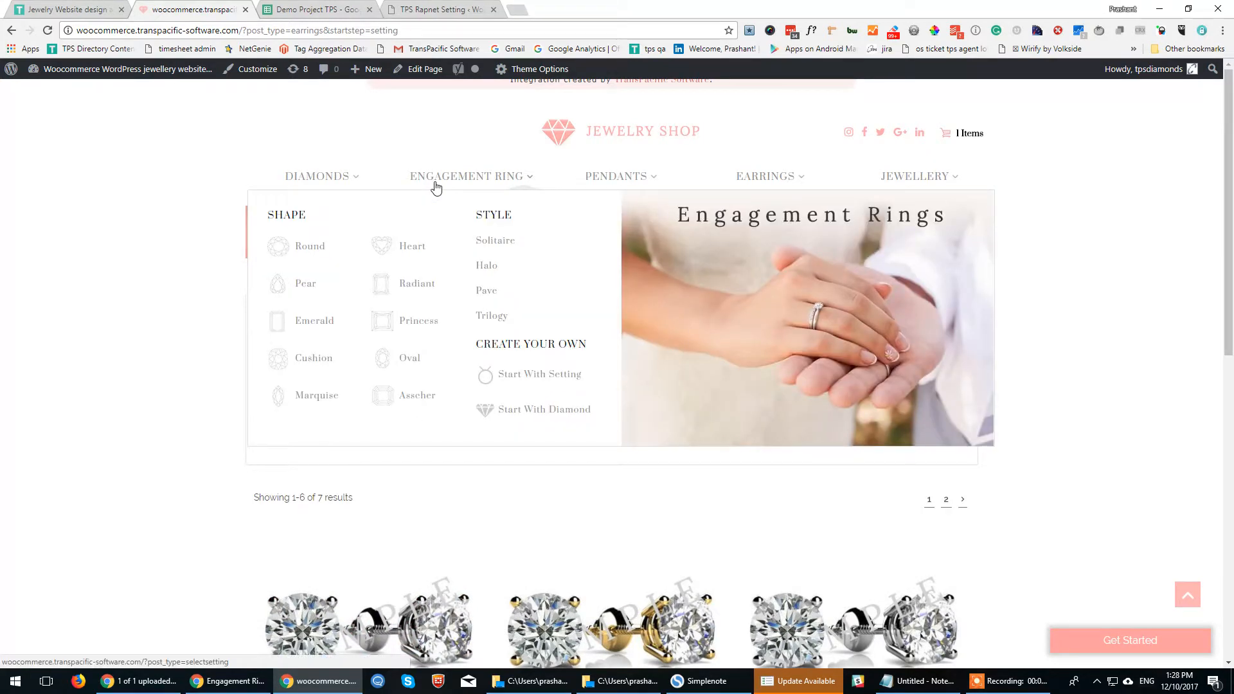
{"action": "mouse_move", "coordinate": [490, 316]}
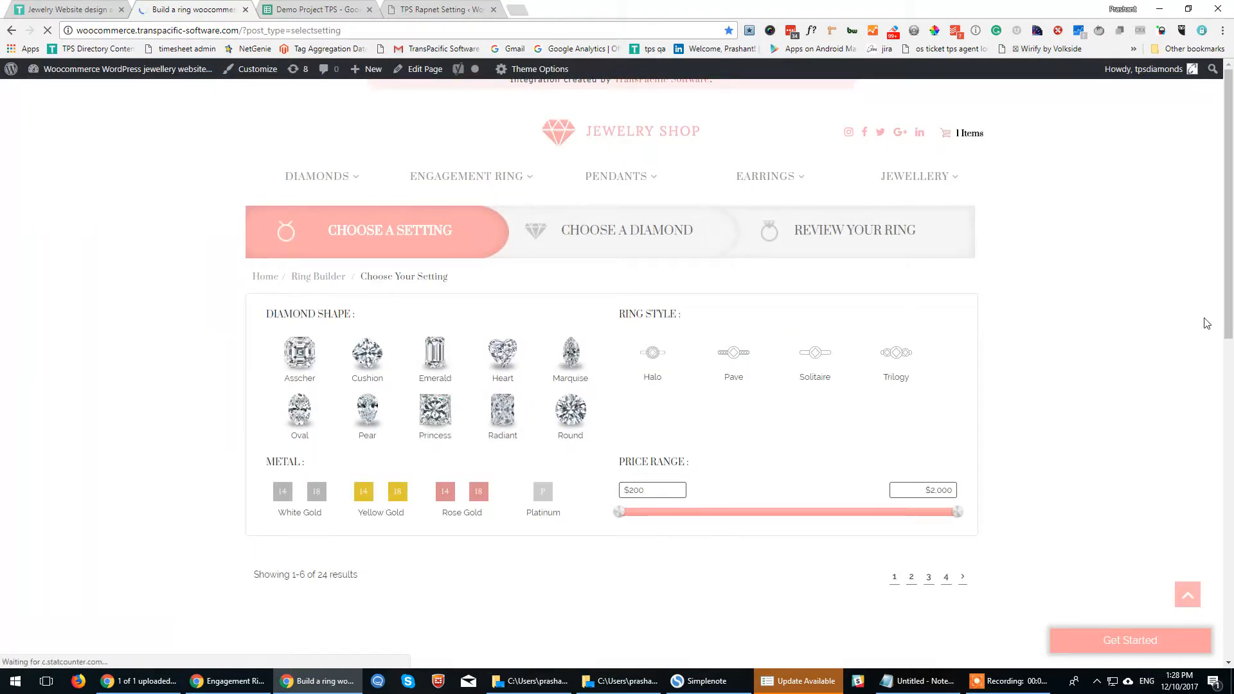
Scroll down the Choose a Setting page to the 24 ring setting results
{"action": "scroll", "scroll_direction": "down", "scroll_amount": 3}
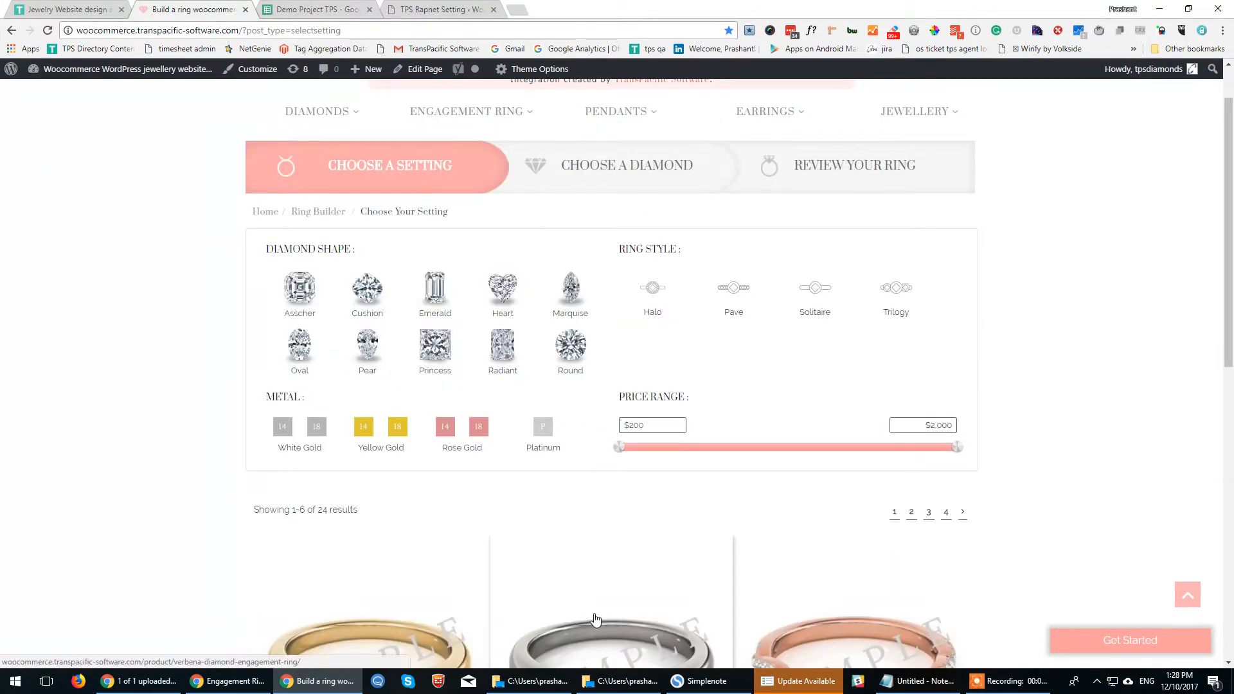
{"action": "scroll", "scroll_direction": "down", "scroll_amount": 3}
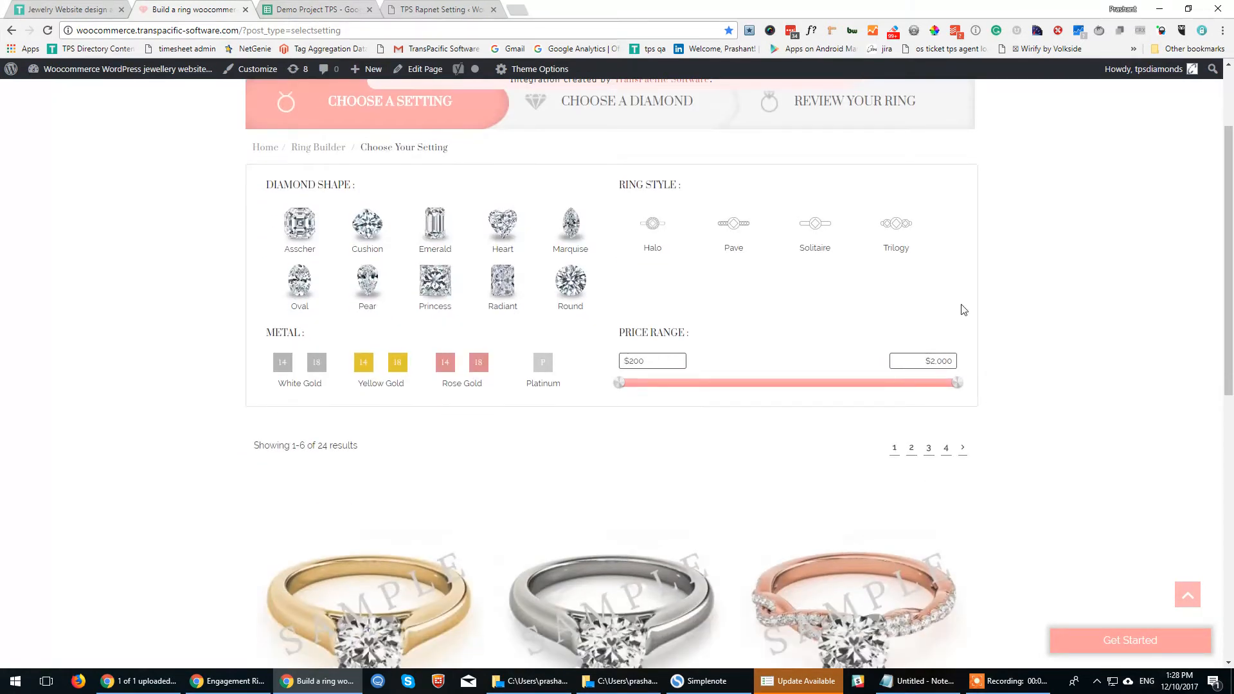
View the TPS Rapnet Setting username/password form, then return to the ring builder
{"action": "left_click", "coordinate": [430, 9]}
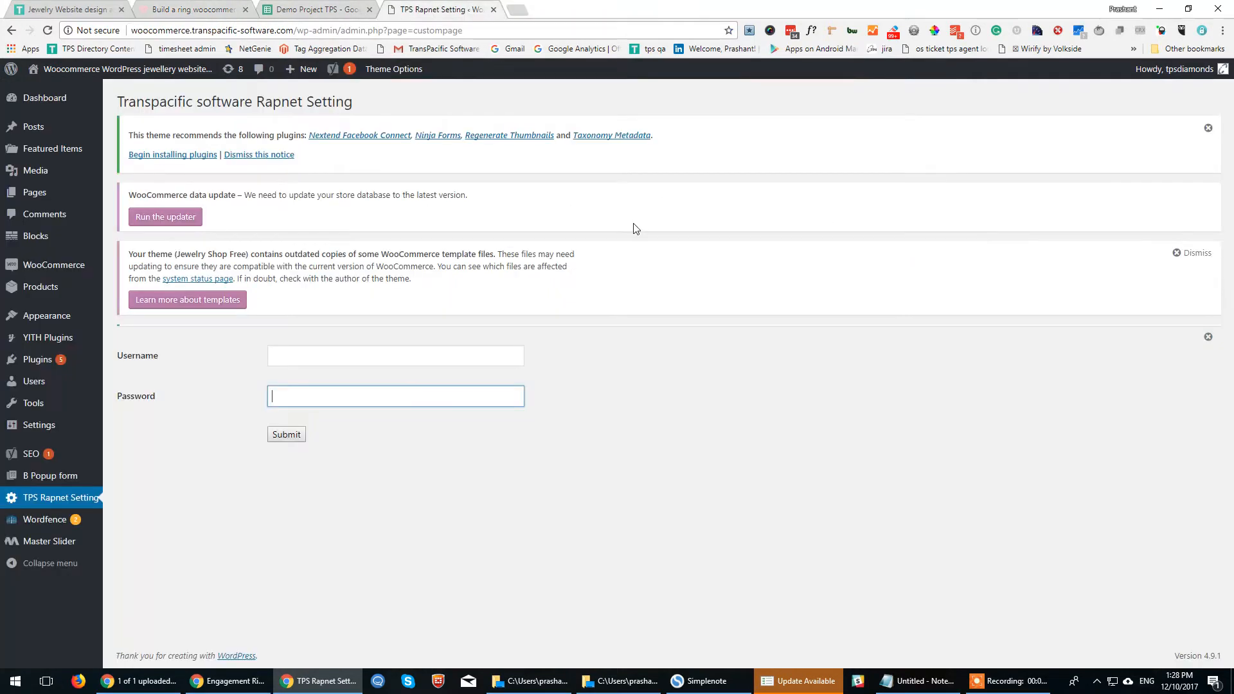
{"action": "mouse_move", "coordinate": [686, 373]}
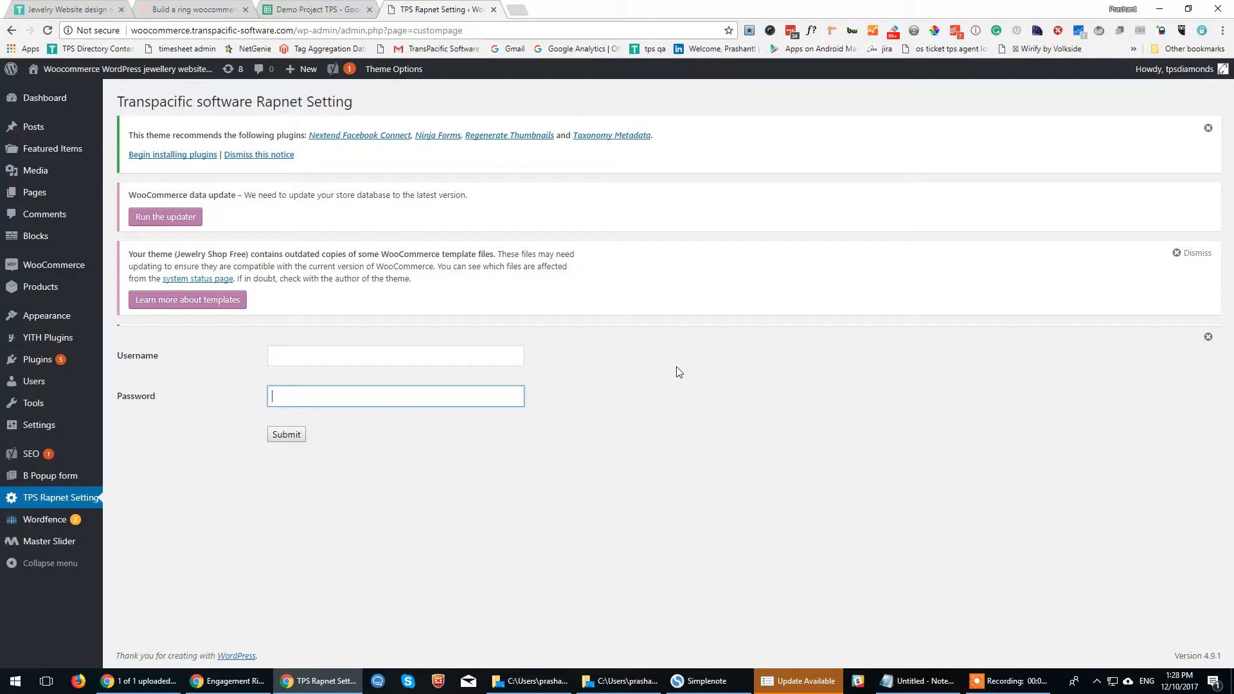
{"action": "mouse_move", "coordinate": [100, 575]}
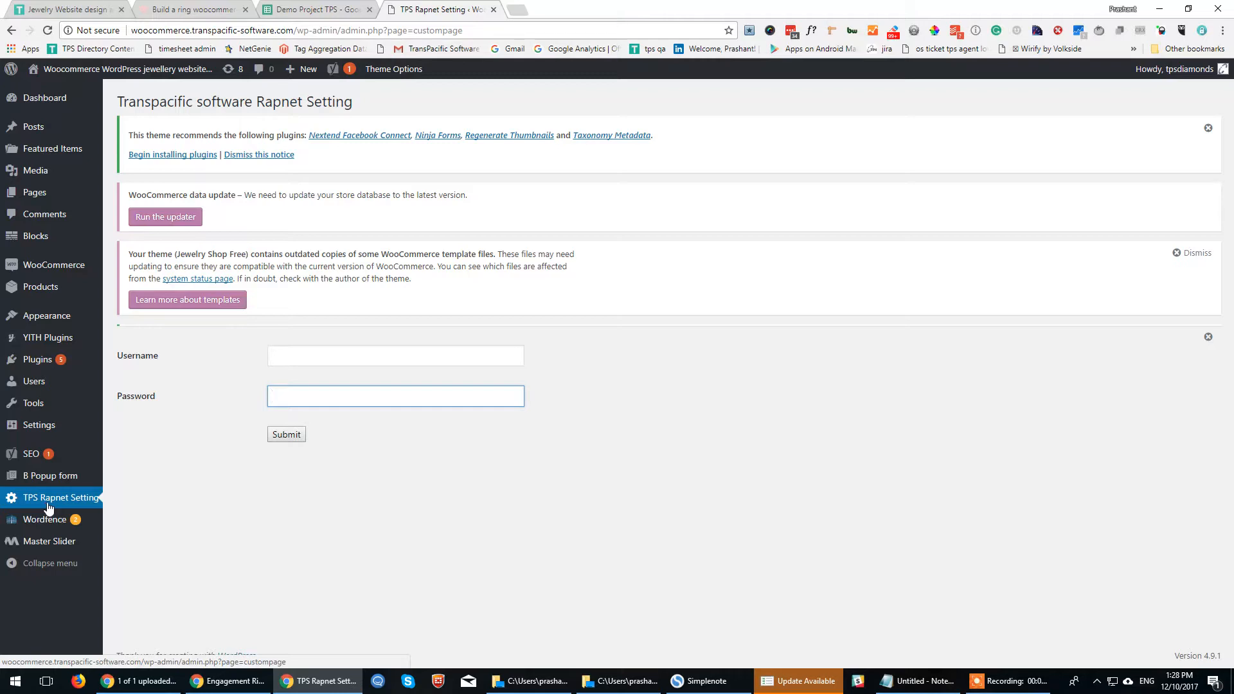
{"action": "mouse_move", "coordinate": [360, 338]}
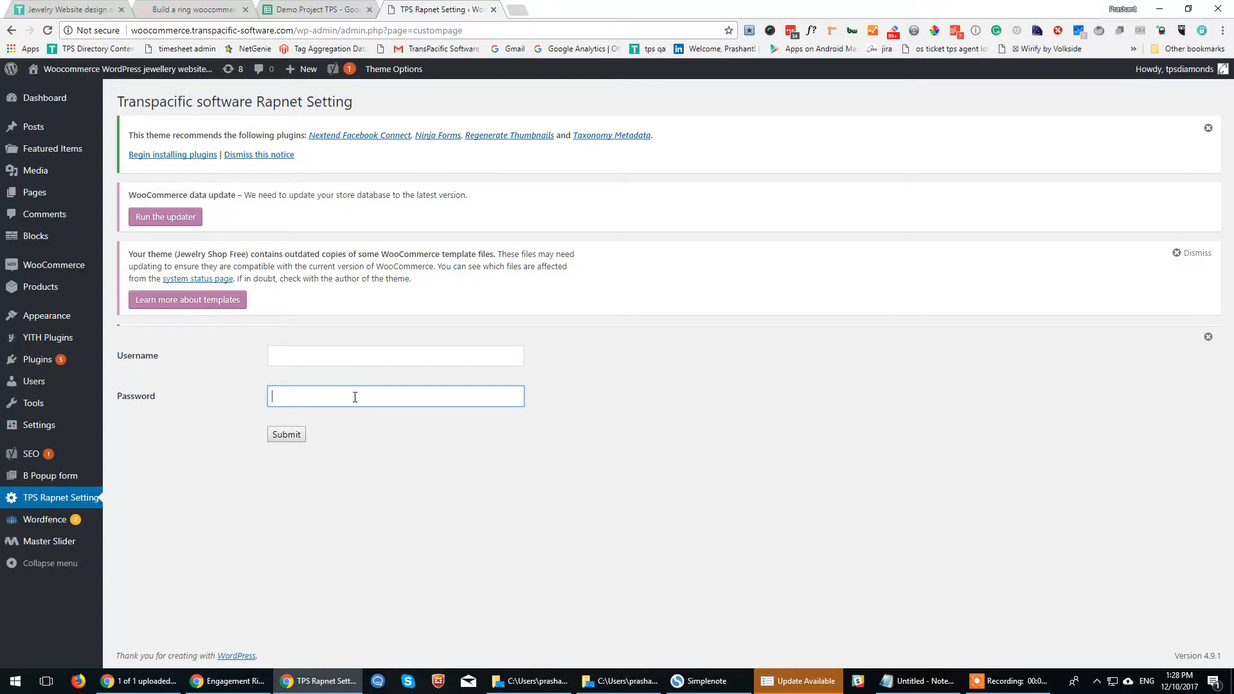
{"action": "mouse_move", "coordinate": [277, 381]}
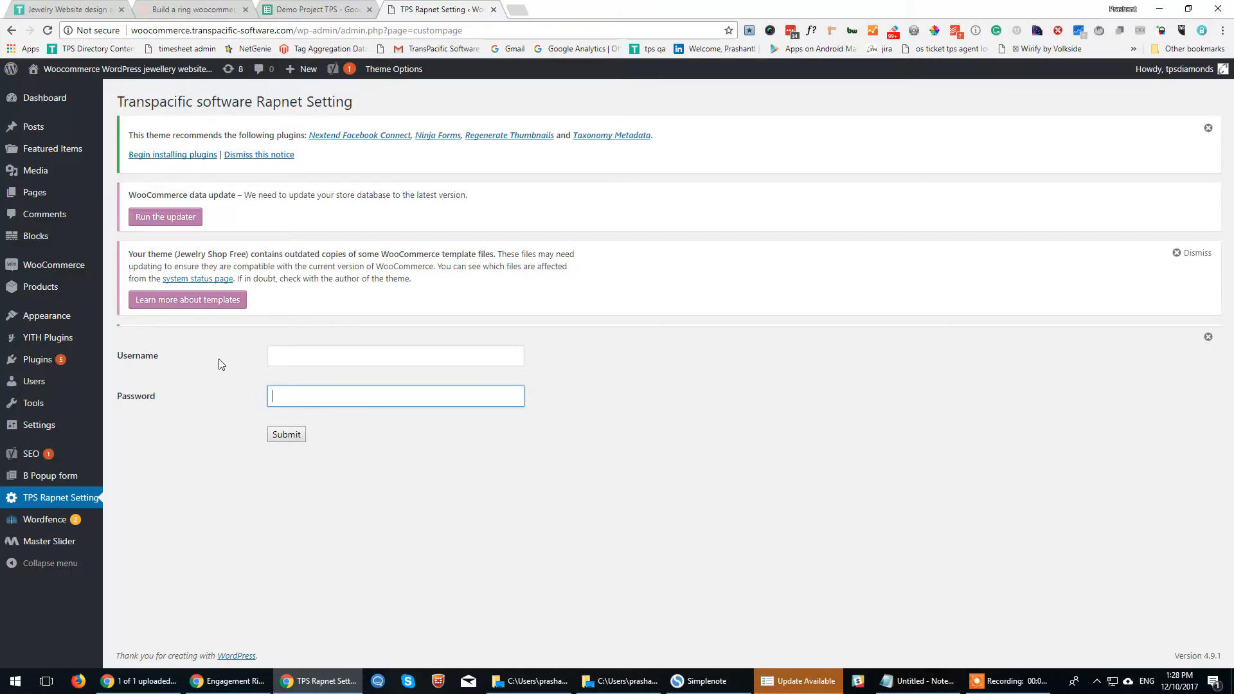
{"action": "mouse_move", "coordinate": [192, 364]}
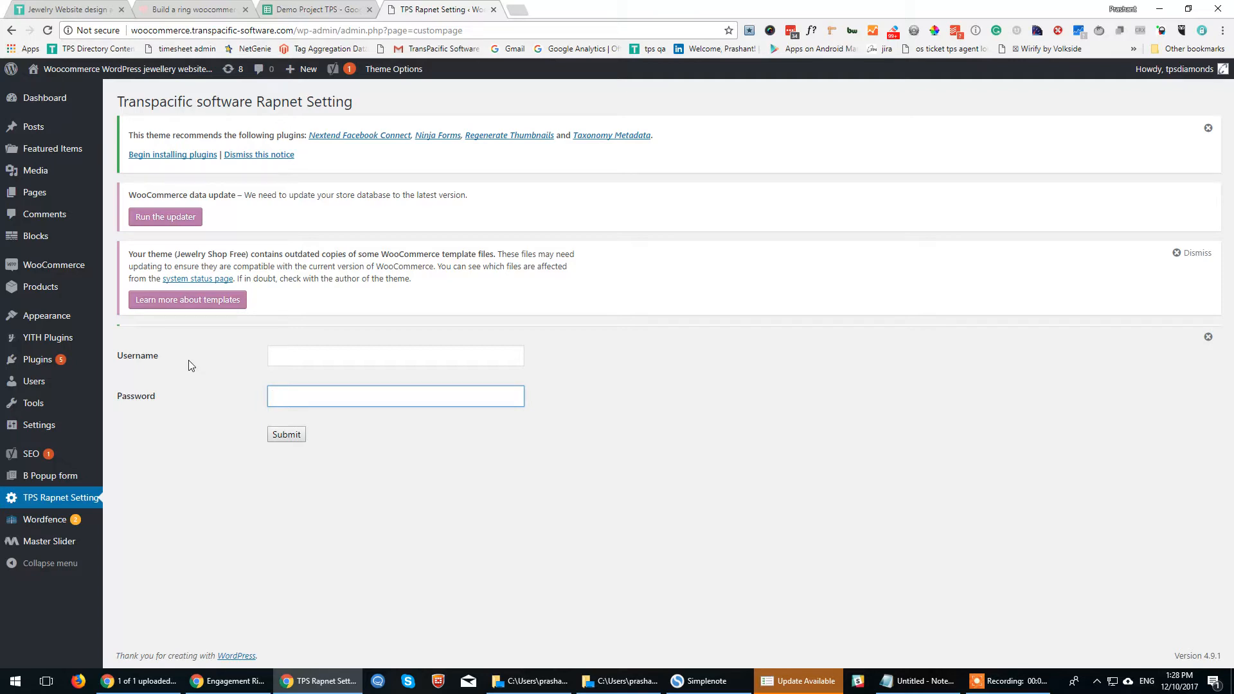
{"action": "left_click", "coordinate": [395, 395]}
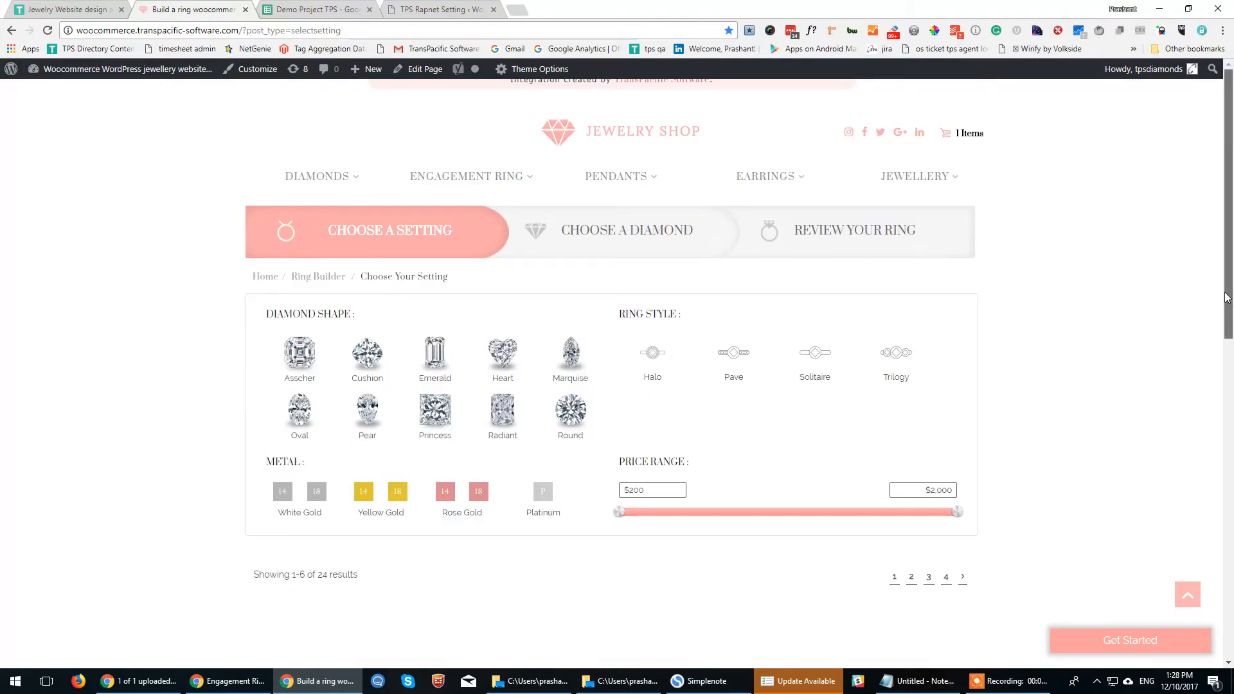
Scroll down to the ring settings listing with their names and prices
{"action": "scroll", "scroll_direction": "down", "scroll_amount": 3}
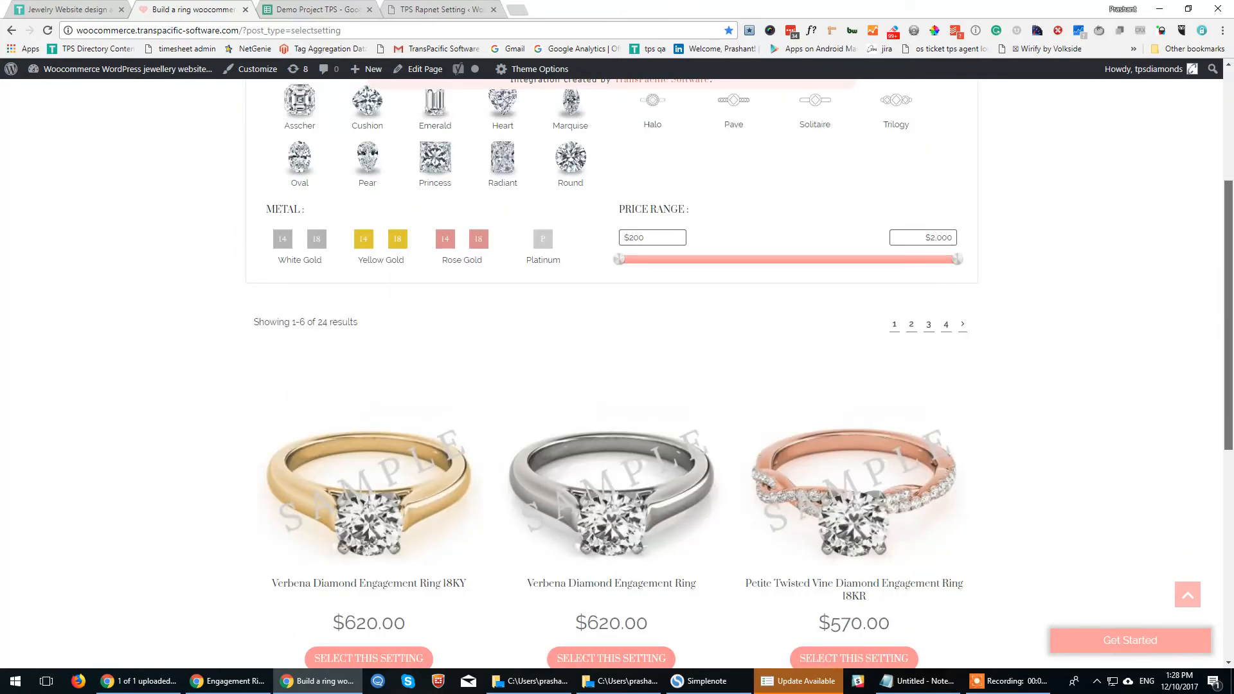
{"action": "scroll", "scroll_direction": "down", "scroll_amount": 3}
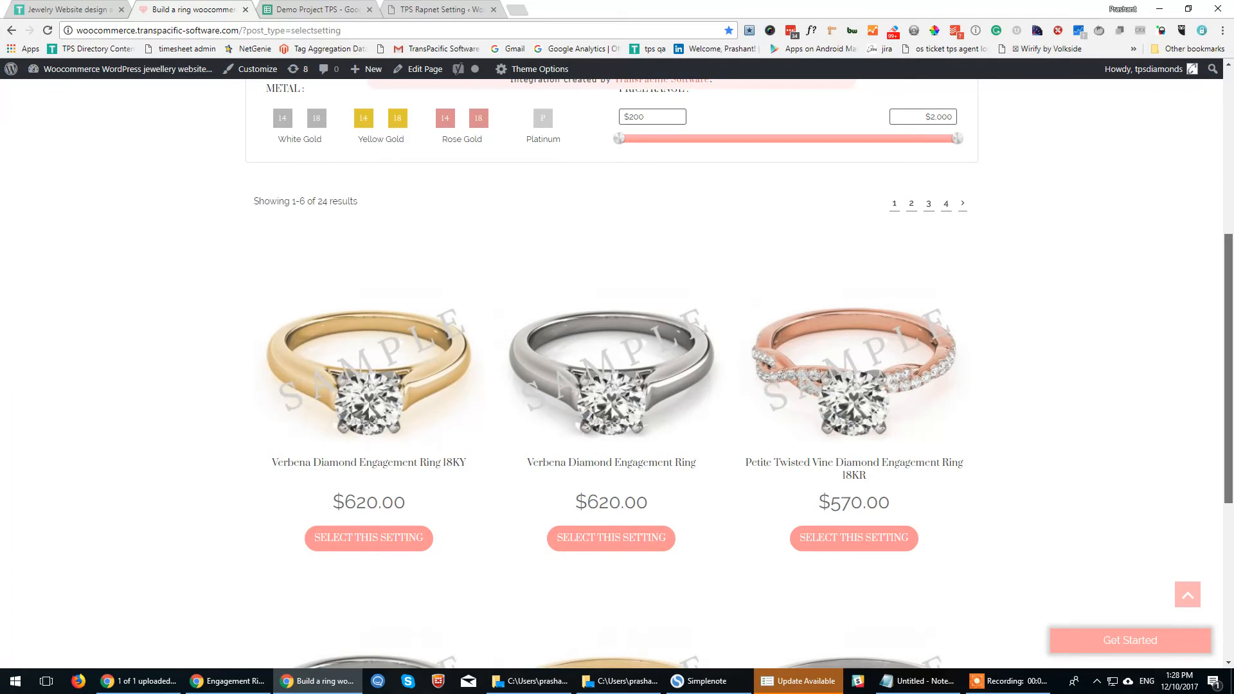